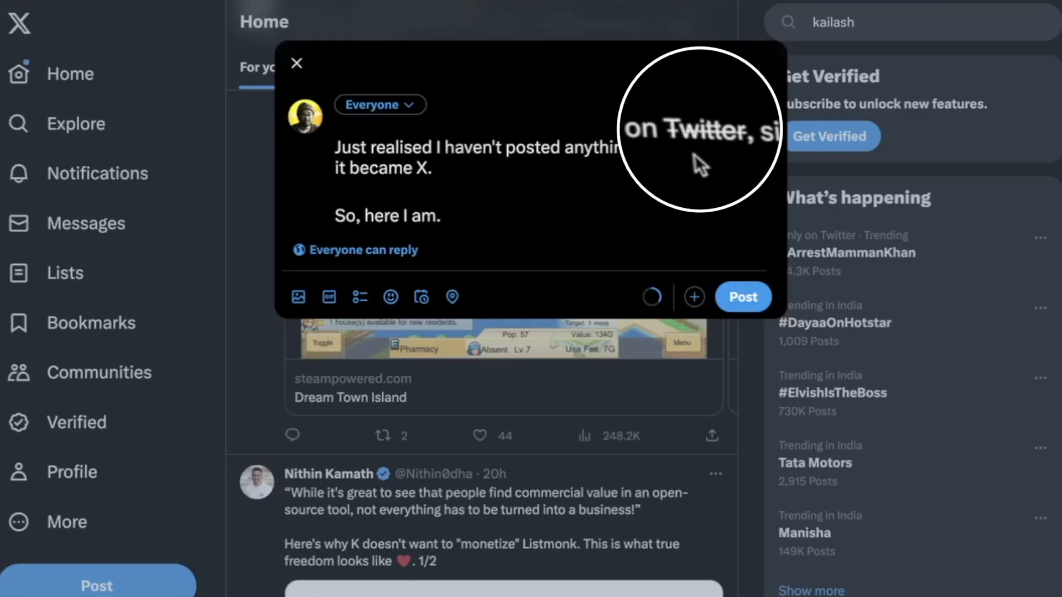
mouse_move(718, 146)
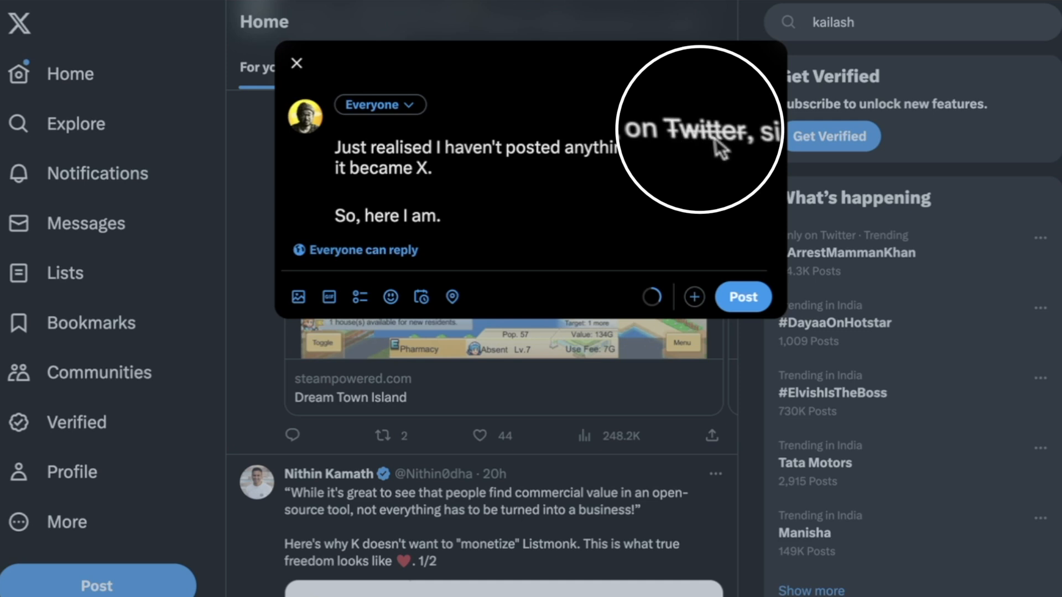
mouse_move(513, 183)
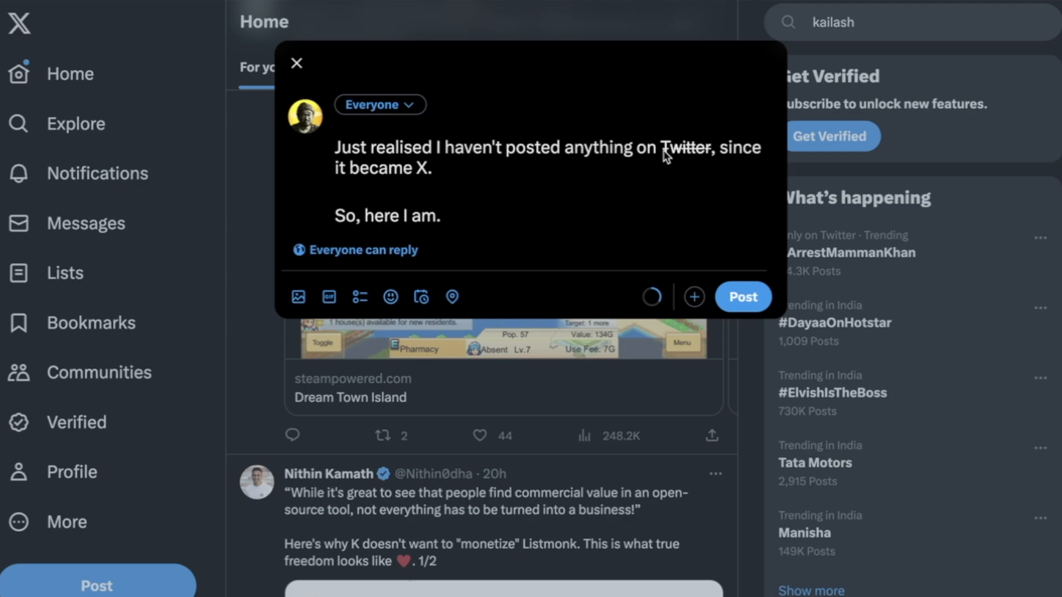
Switch from the X composer to the ManyTools strikethrough text generator page.
left_click(742, 297)
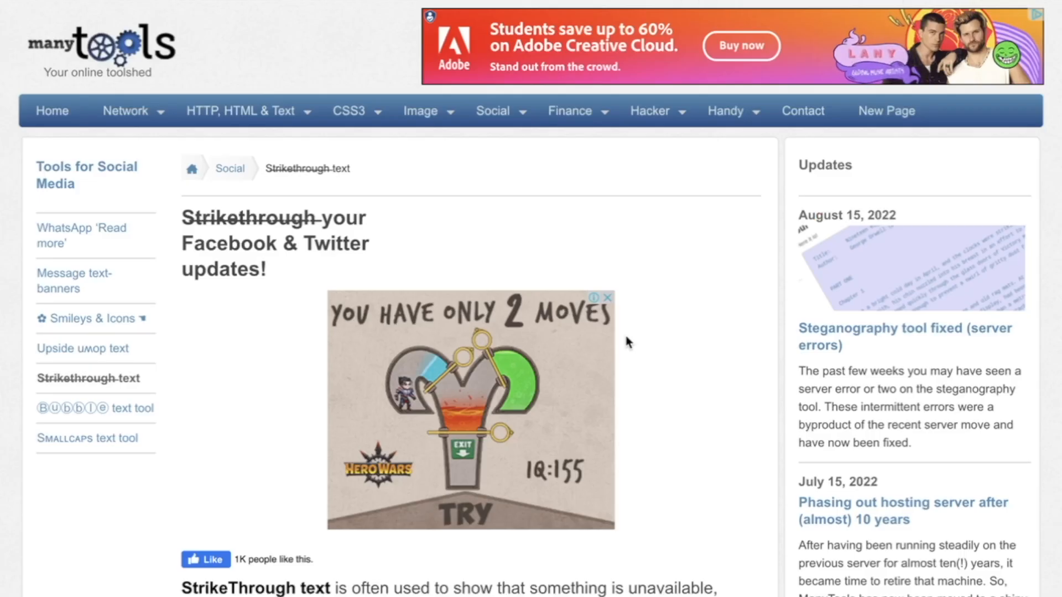
Enter 'Twitter' in the generator so its struck-through version appears as output.
scroll("down", 3)
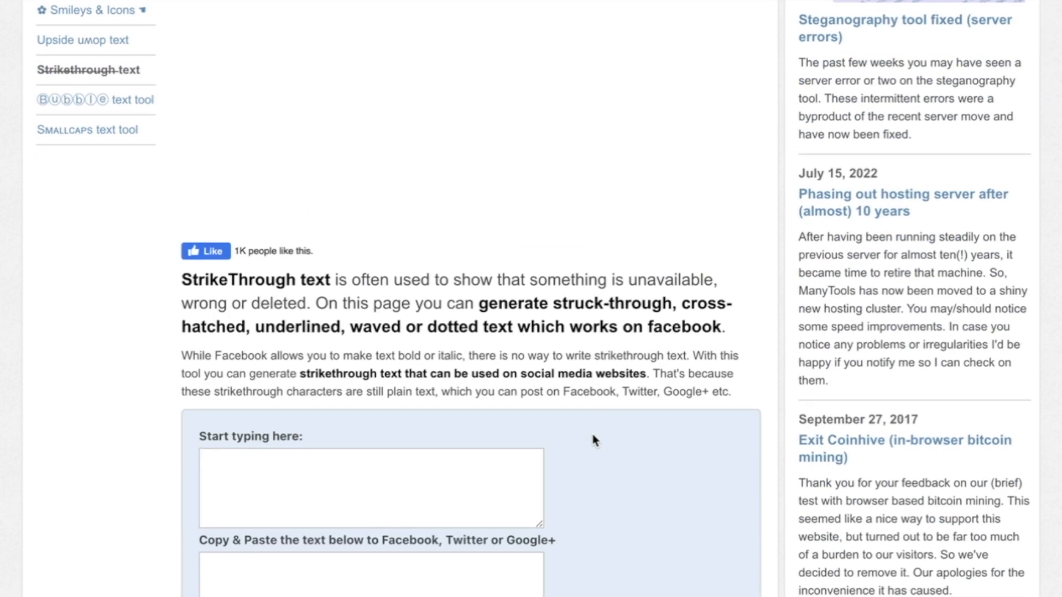
scroll("down", 3)
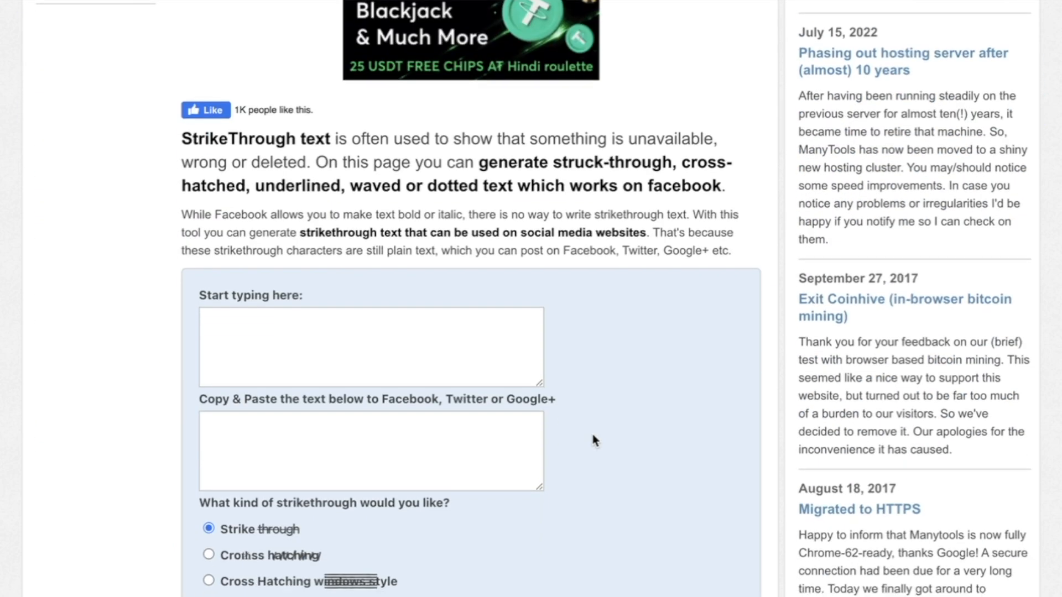
scroll("down", 3)
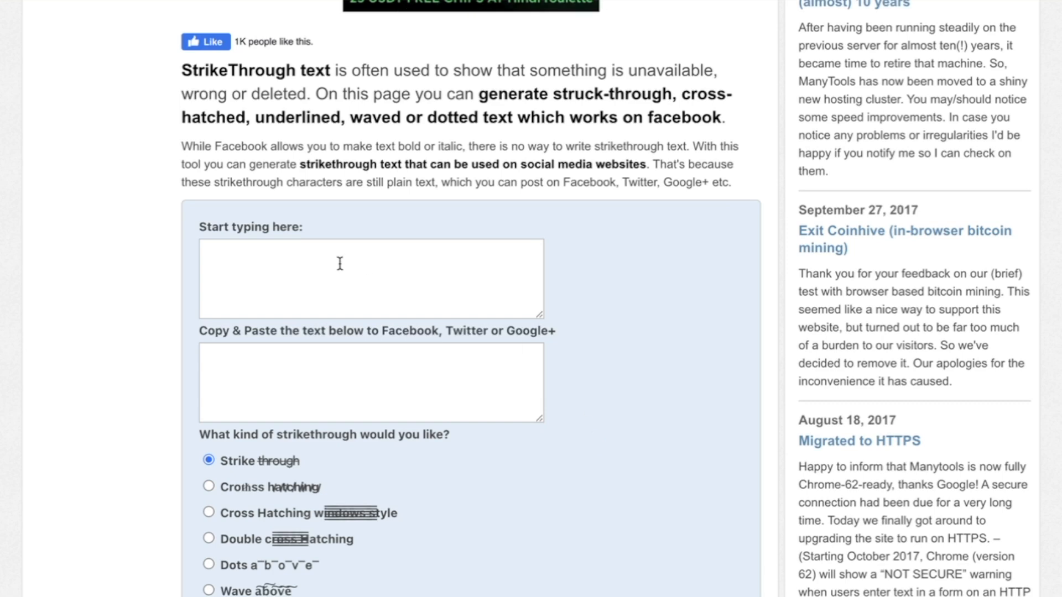
left_click(371, 264)
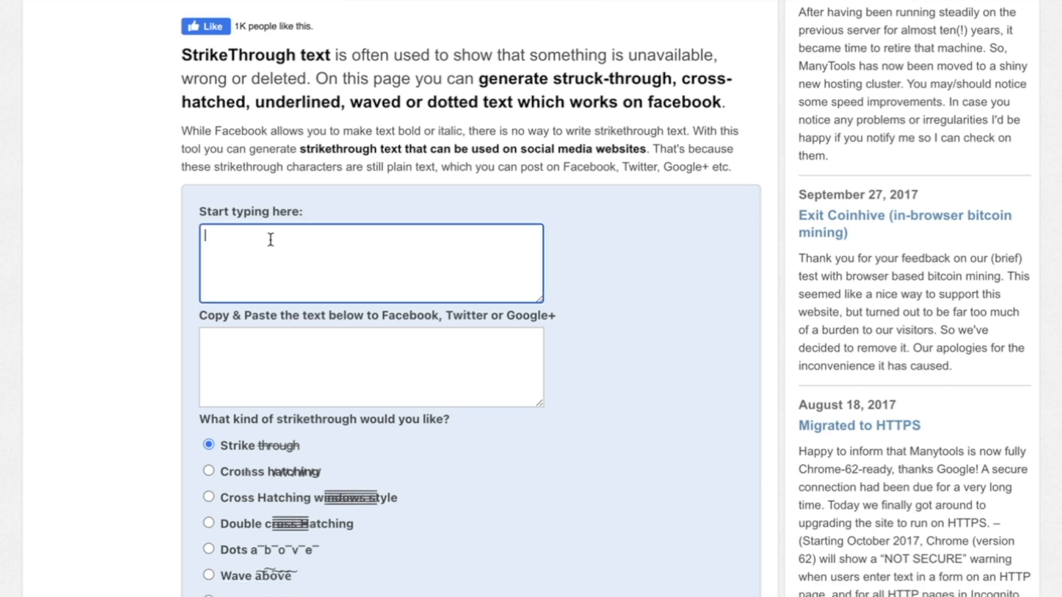
type("Twitter")
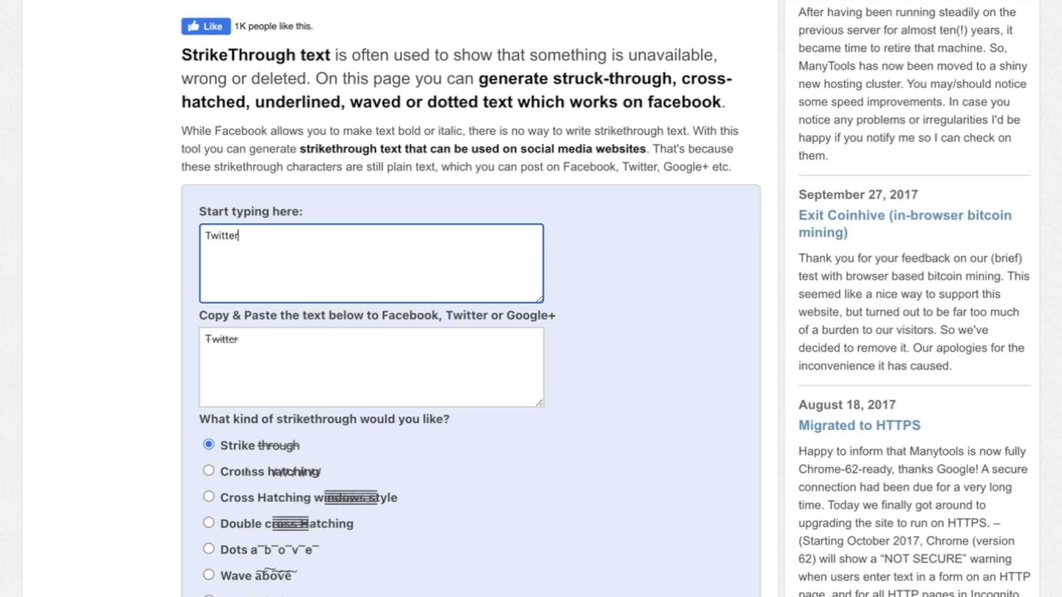